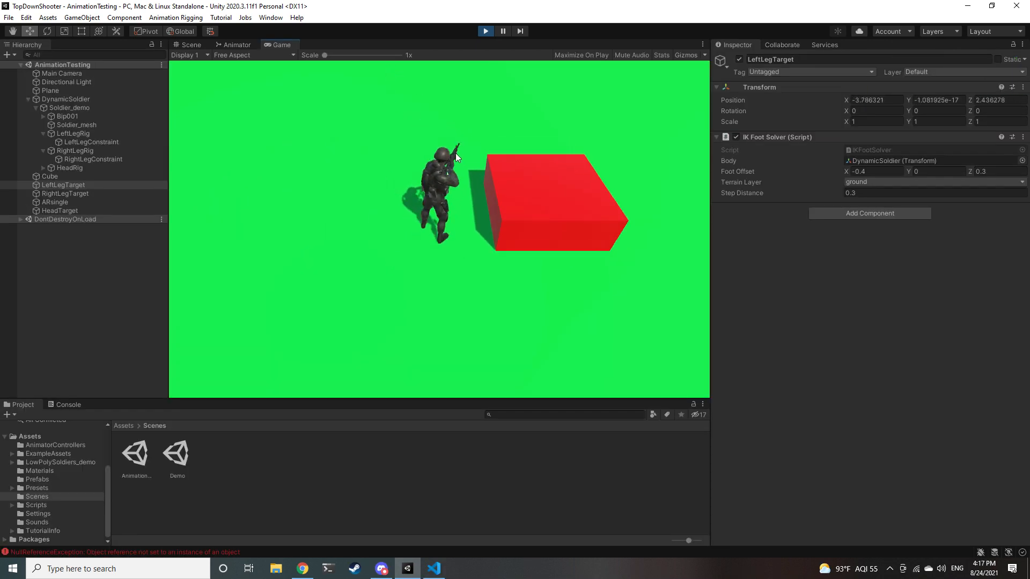
# Start Play mode so the armed soldier fires a yellow tracer beside the red cube.
pyautogui.click(580, 54)
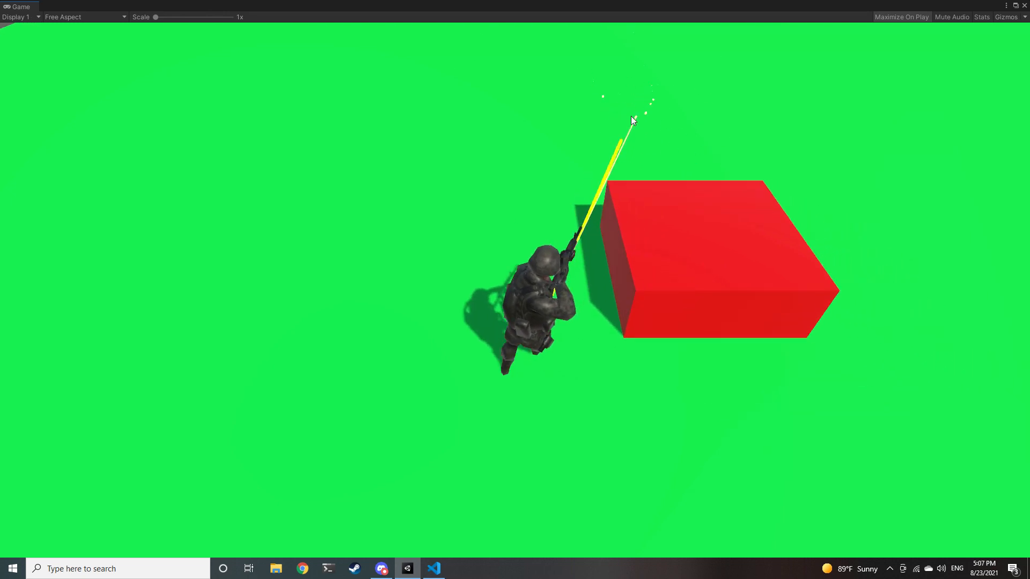
pyautogui.moveTo(709, 186)
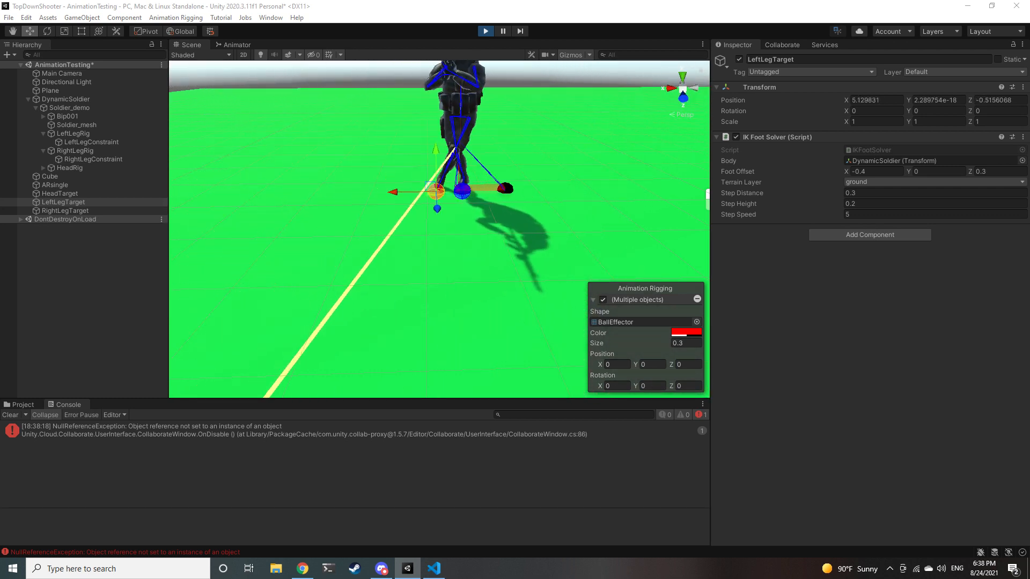
# Watch LeftLegTarget in the Scene view, then add the red staircase with ramp beside the soldier.
pyautogui.moveTo(393, 192); pyautogui.dragTo(409, 191)
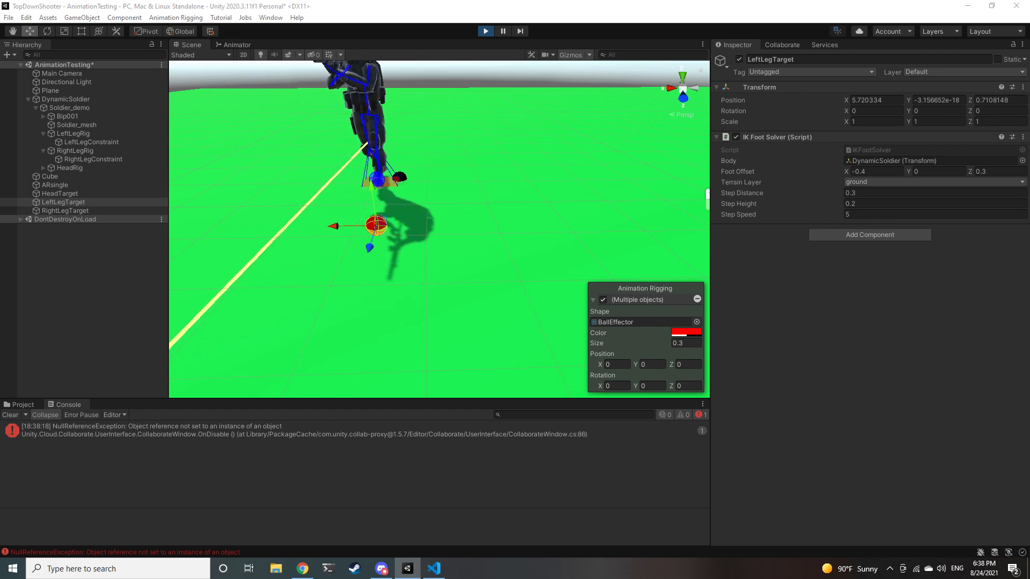
pyautogui.click(65, 210)
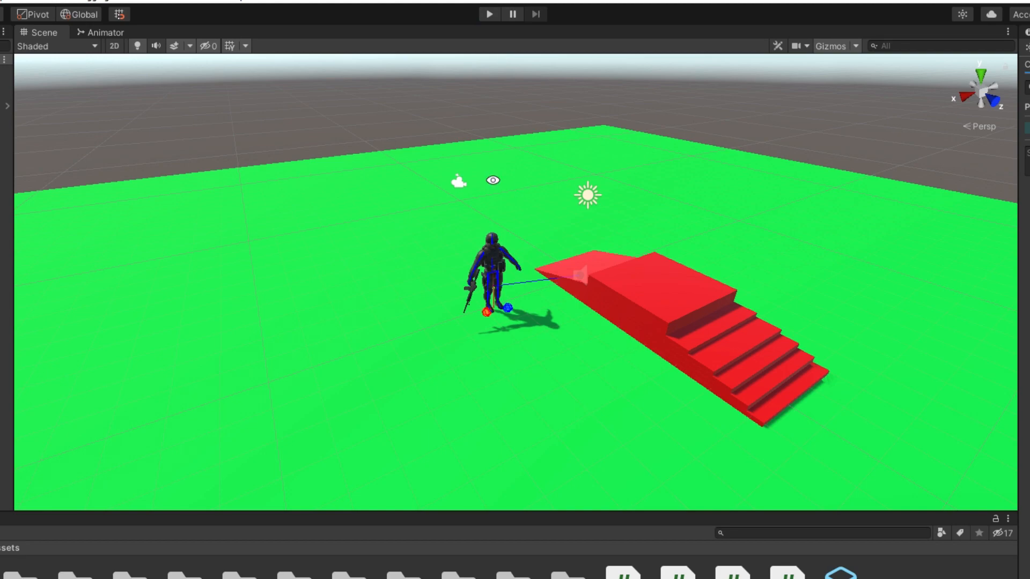
# Aim the soldier's rifle toward the red stairs while walking on the green plane.
pyautogui.click(485, 31)
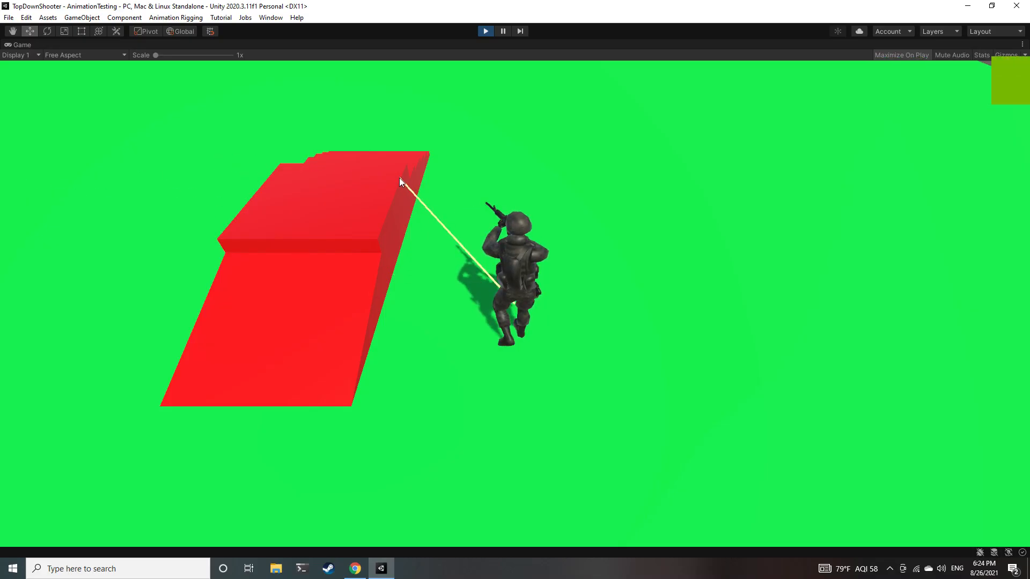
pyautogui.moveTo(652, 206)
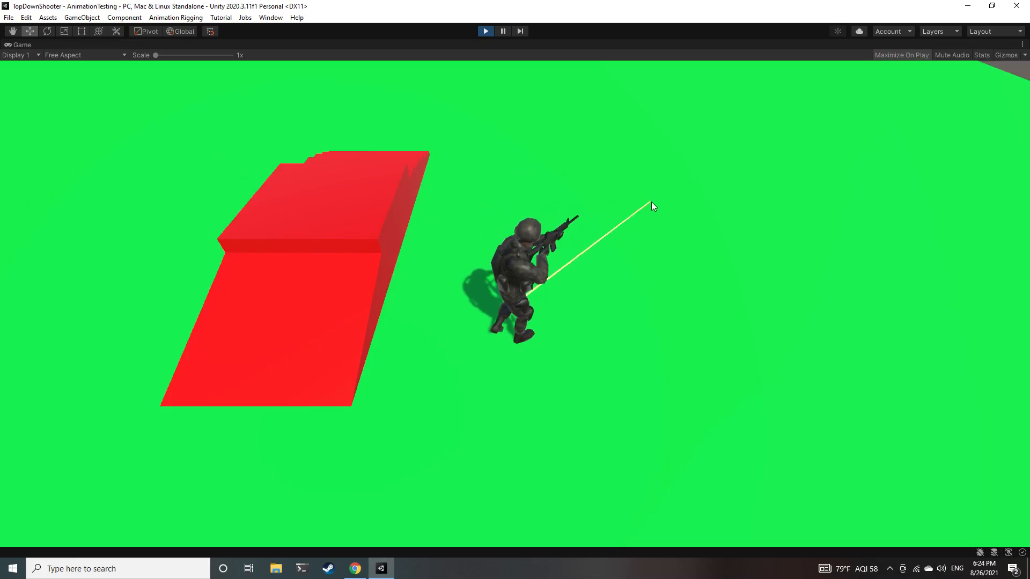
pyautogui.moveTo(525, 483)
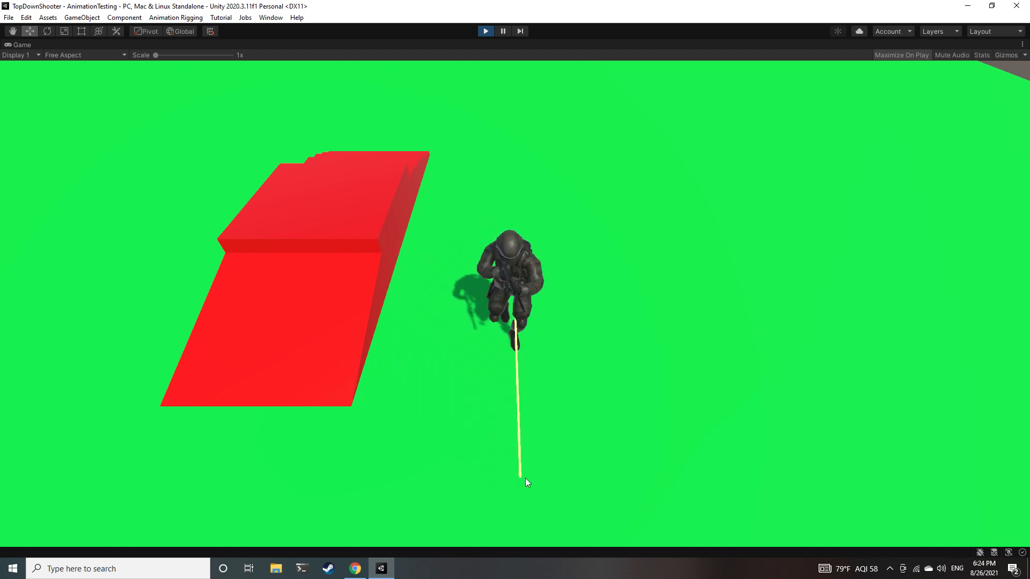
pyautogui.moveTo(707, 104)
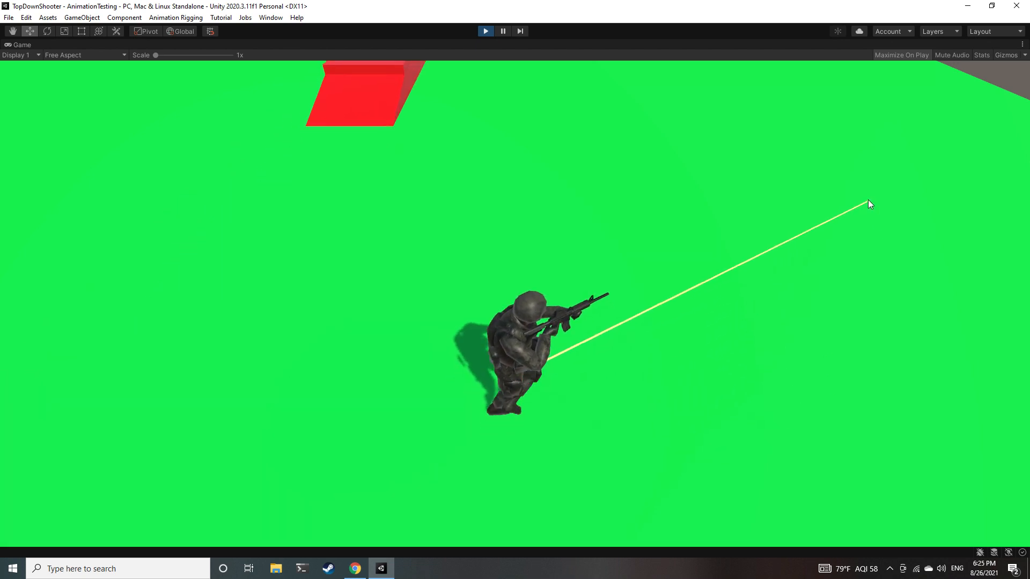
pyautogui.moveTo(350, 106)
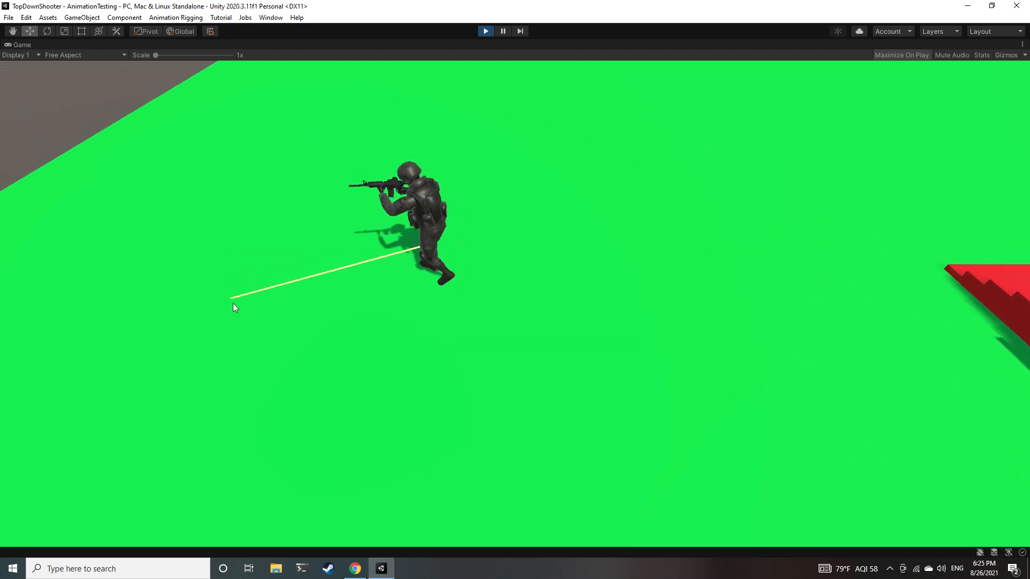
pyautogui.moveTo(605, 420)
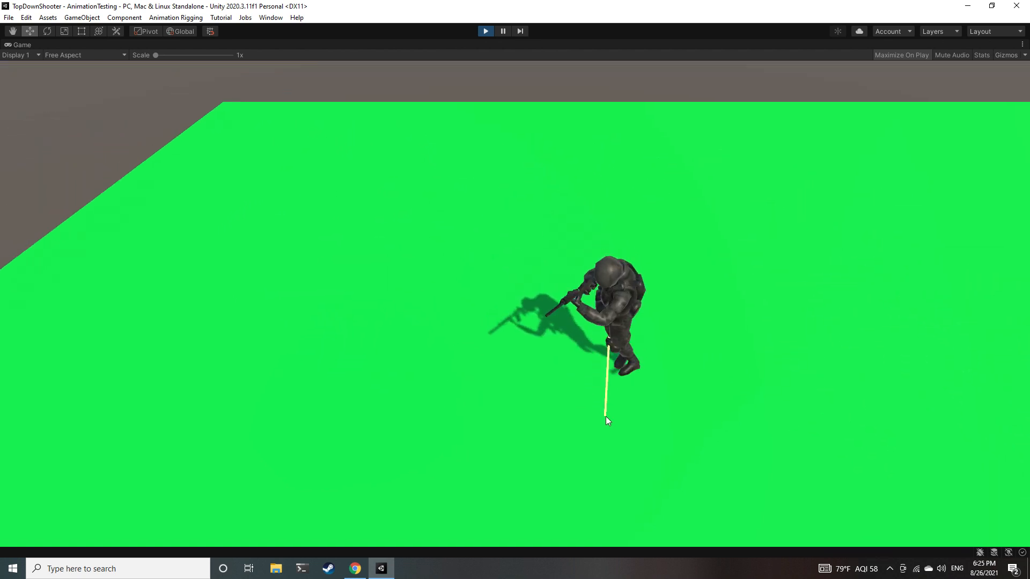